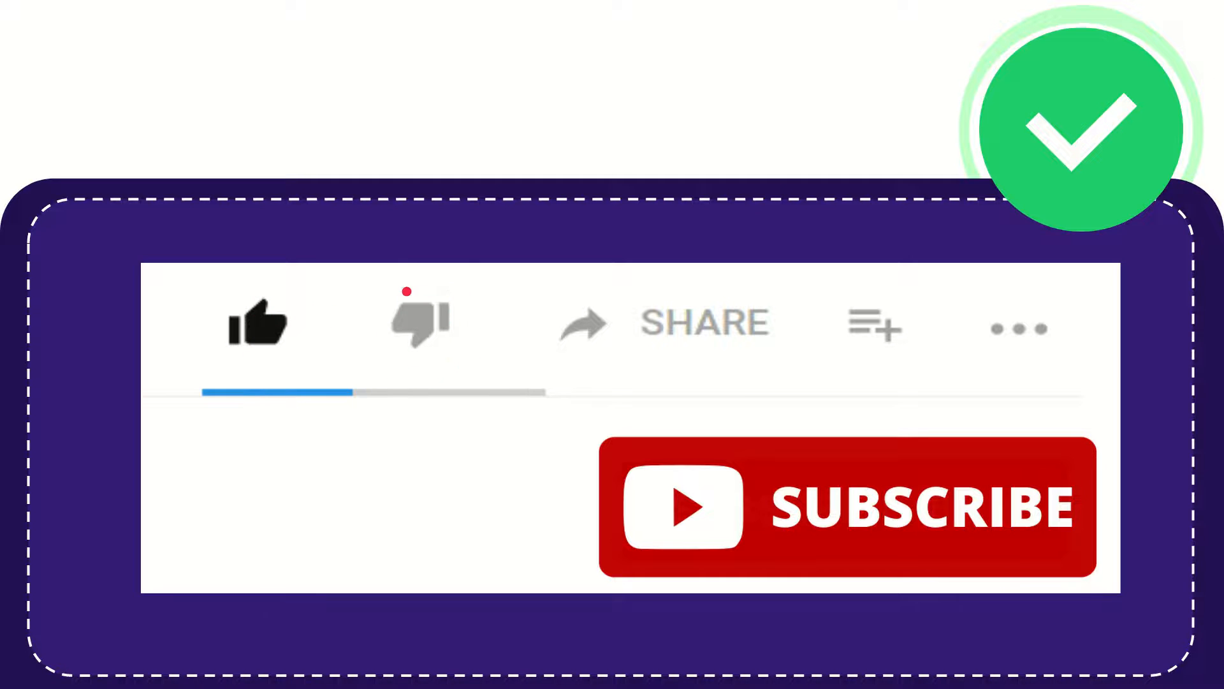
pyautogui.click(421, 320)
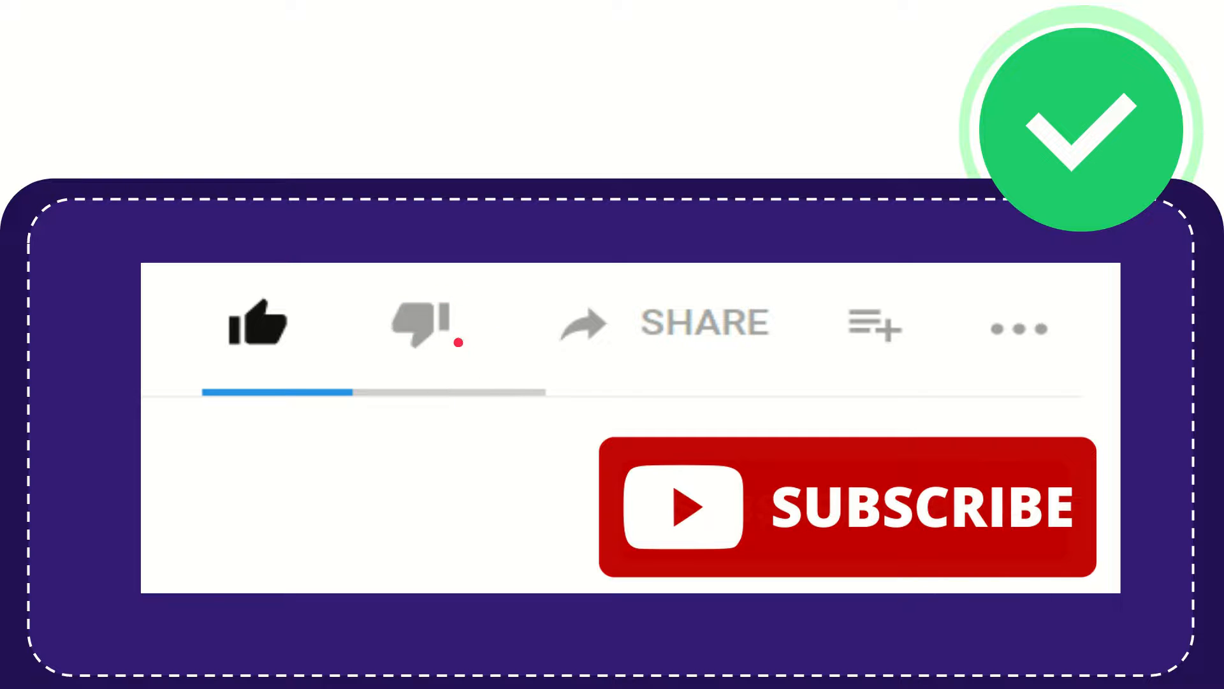
pyautogui.click(418, 324)
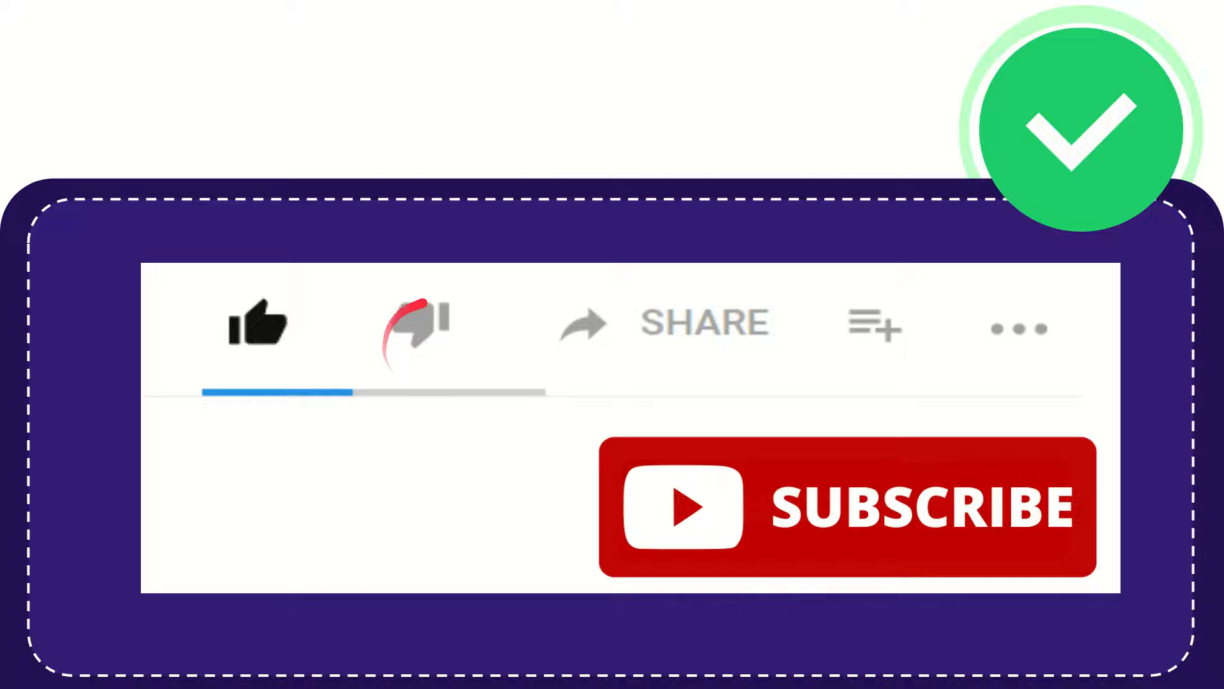